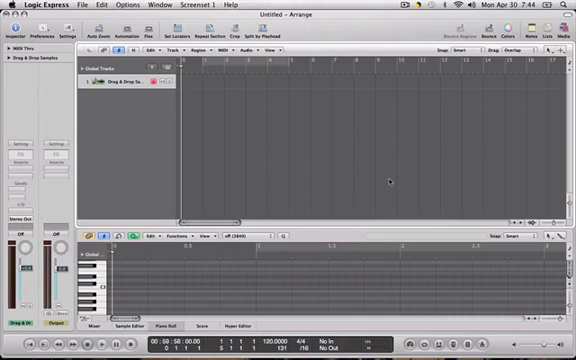
mouse_move(250, 197)
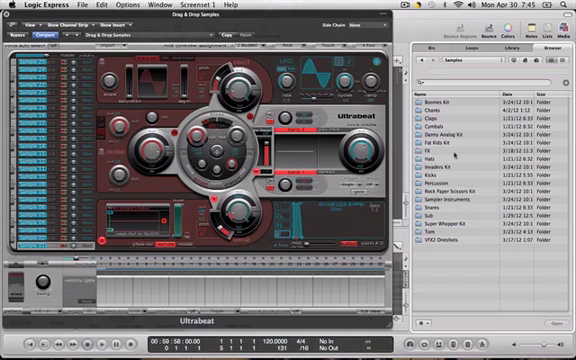
left_click(470, 152)
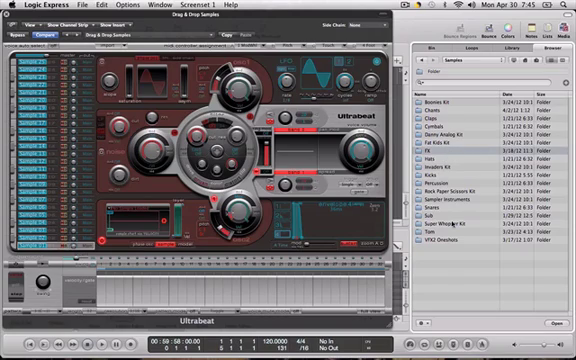
left_click(455, 157)
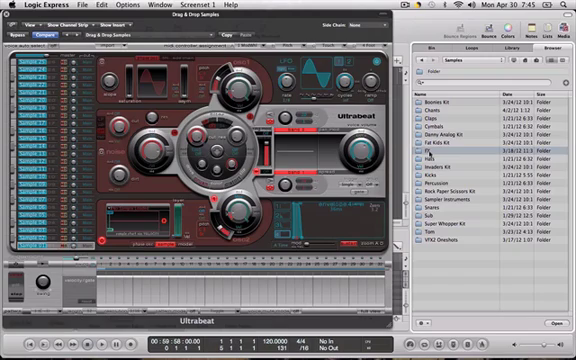